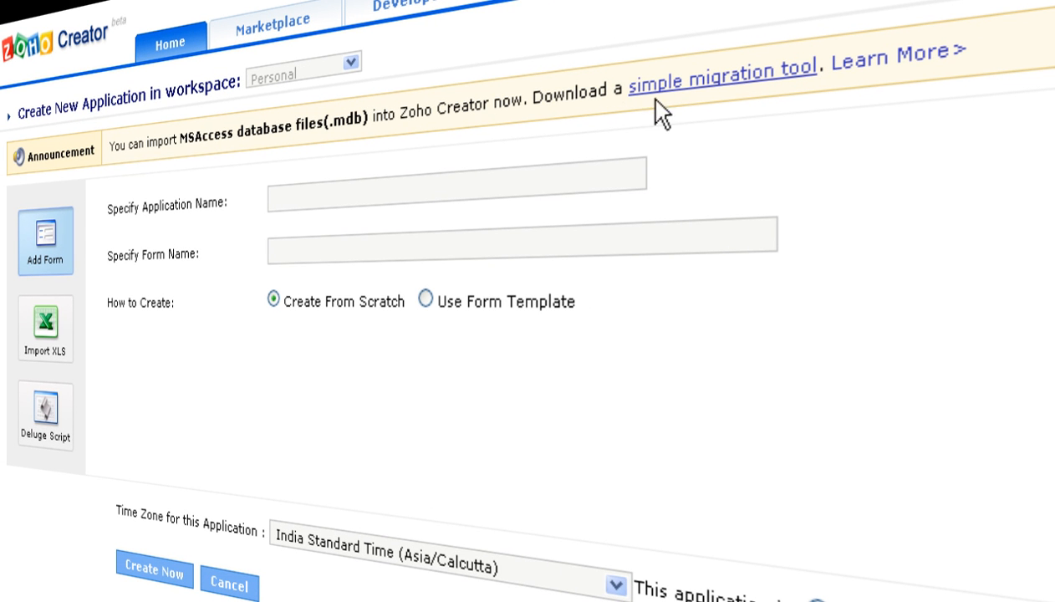
pyautogui.moveTo(734, 96)
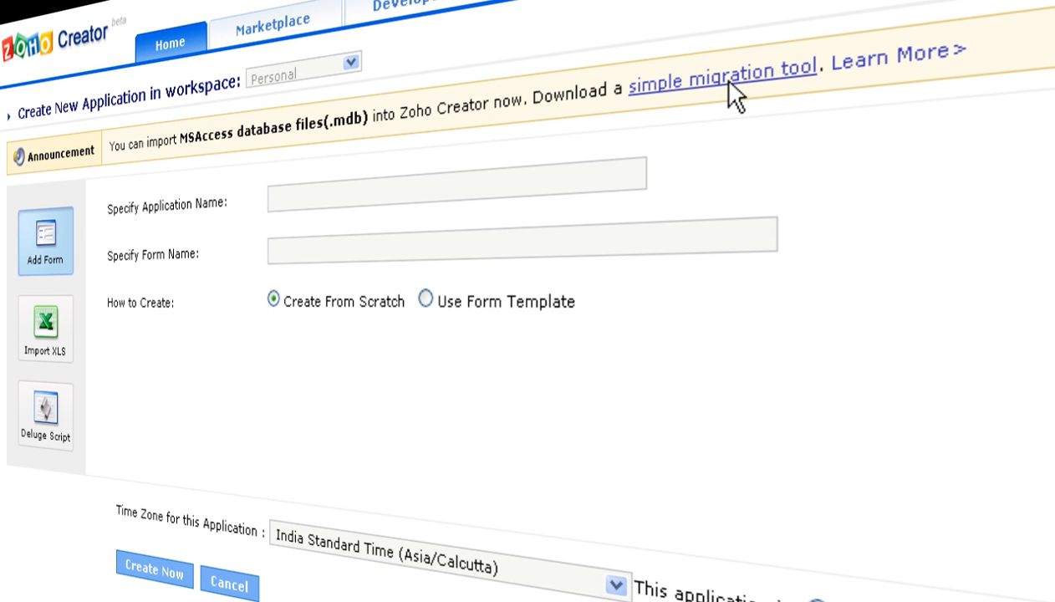
# Step: Download zoho-migration.exe from the simple migration tool link and launch it
pyautogui.click(720, 70)
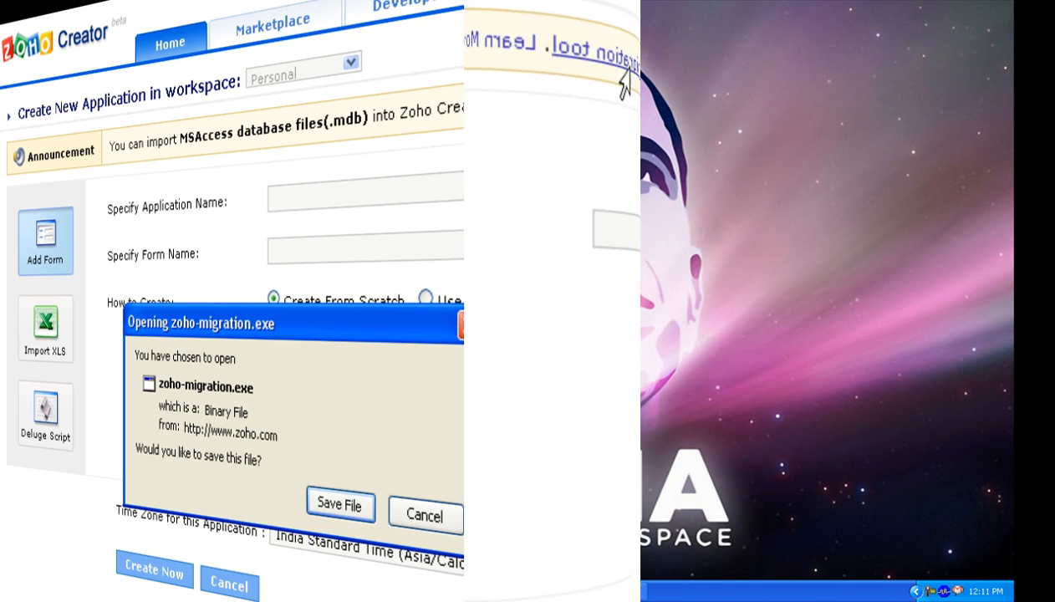
pyautogui.click(339, 505)
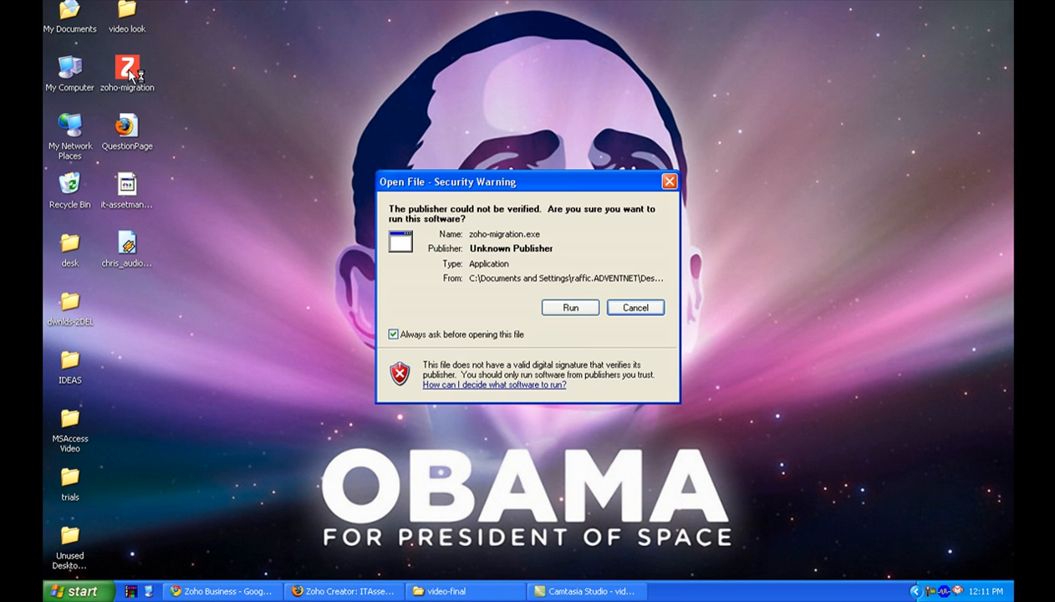
# Step: Load the it-assetmanager Access database and set Hardware's Description data type to Multiline
pyautogui.click(569, 307)
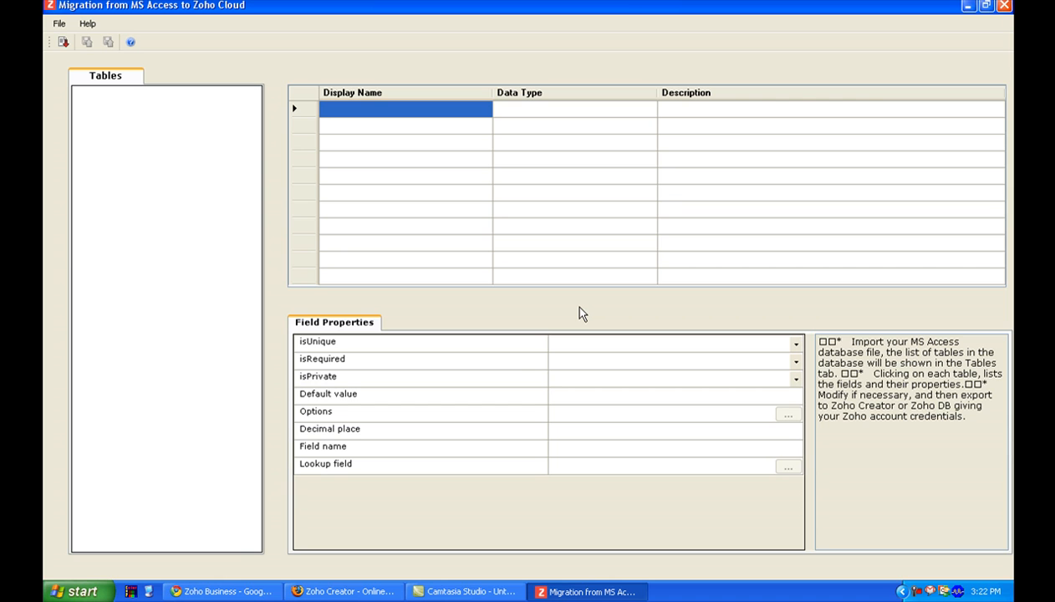
pyautogui.click(62, 42)
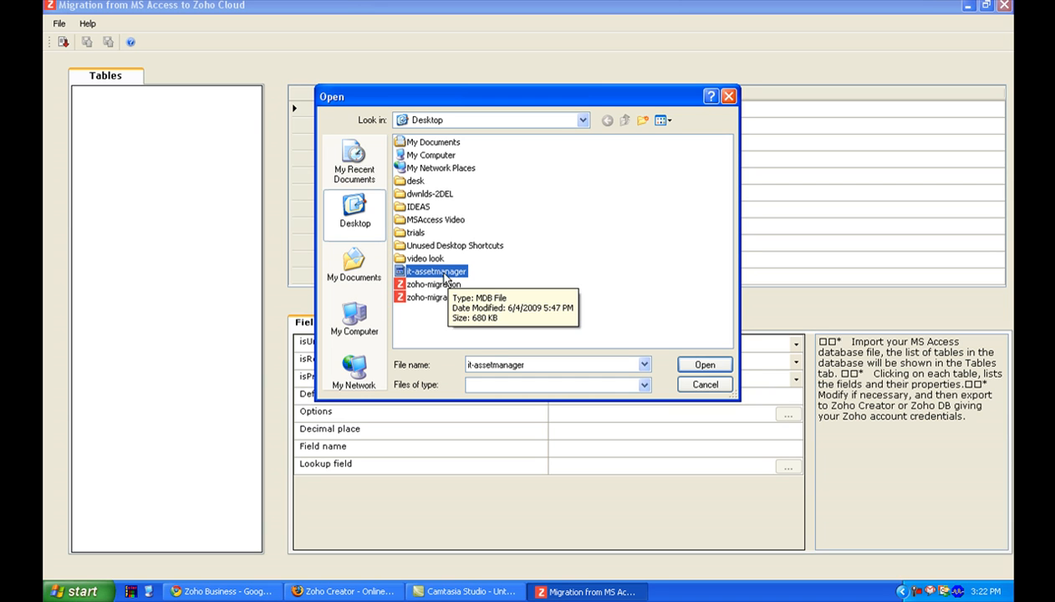
pyautogui.moveTo(704, 365)
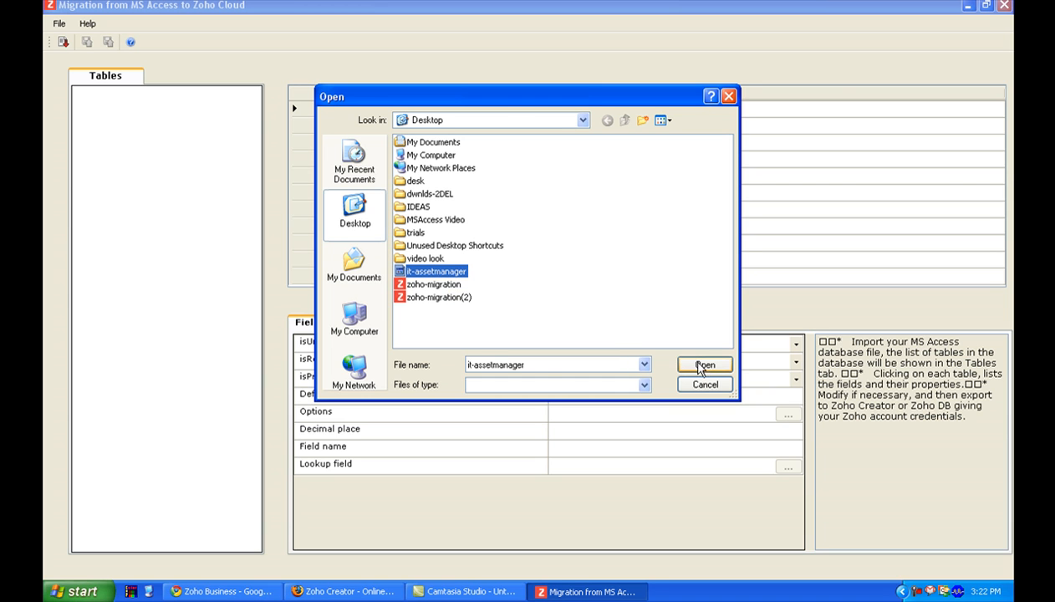
pyautogui.click(704, 364)
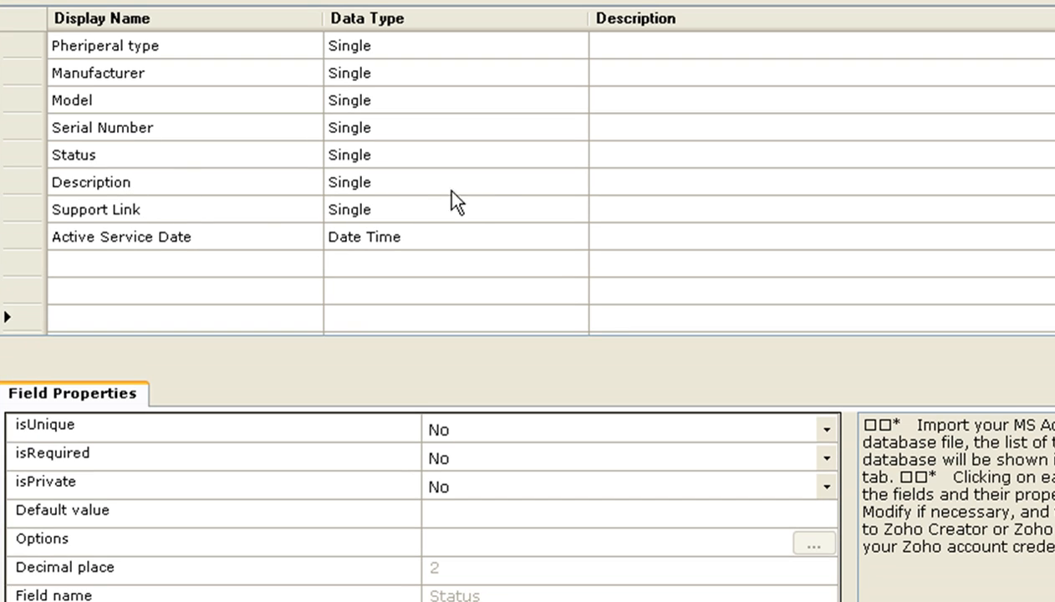
pyautogui.click(576, 182)
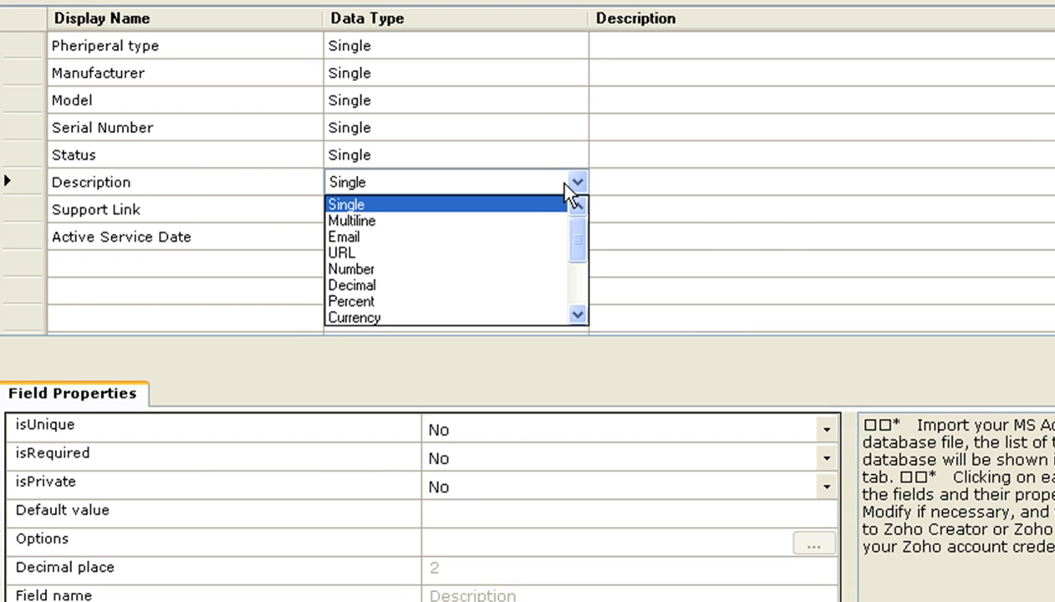
pyautogui.click(351, 220)
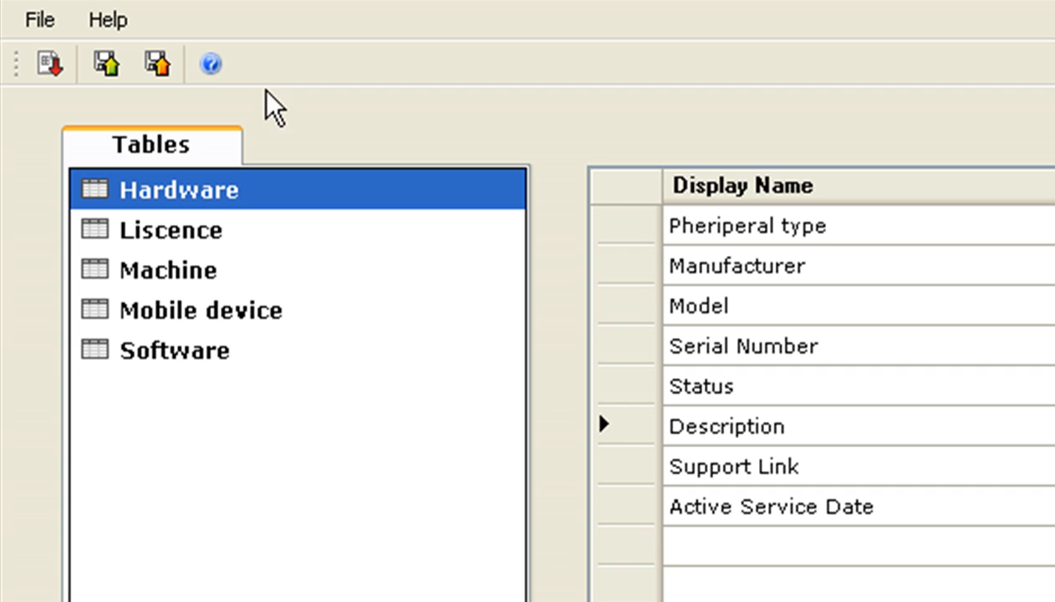
pyautogui.moveTo(105, 64)
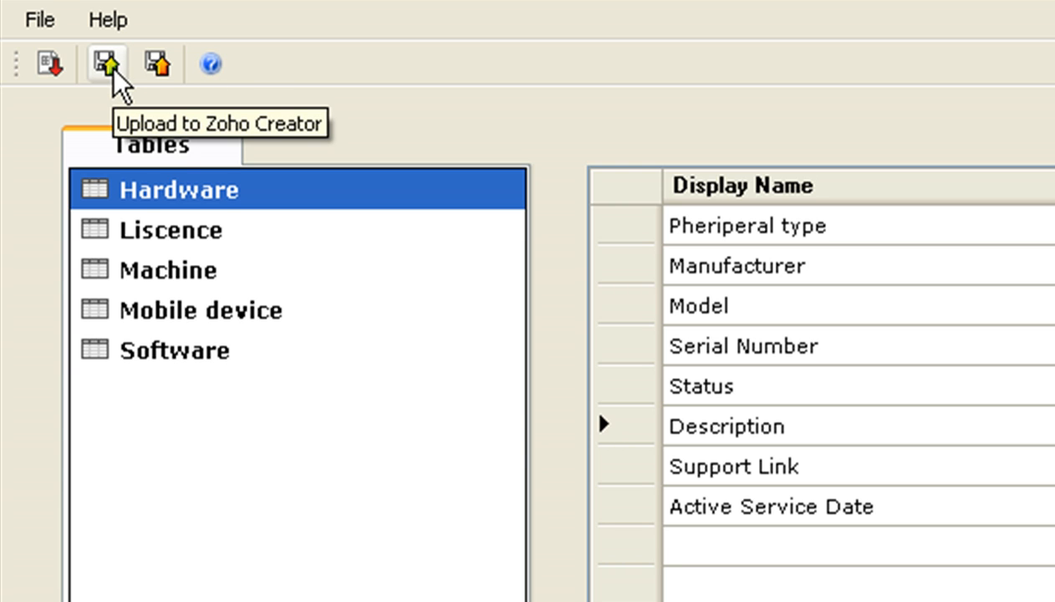
pyautogui.moveTo(157, 64)
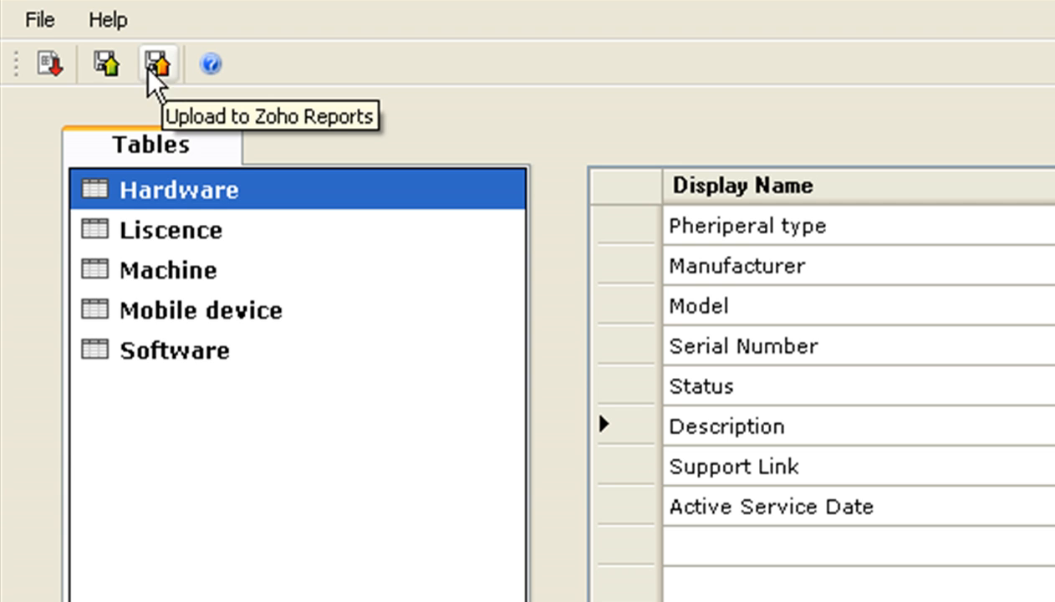
# Step: Upload the tables as the ITAssets application, entering Zoho credentials
pyautogui.click(158, 64)
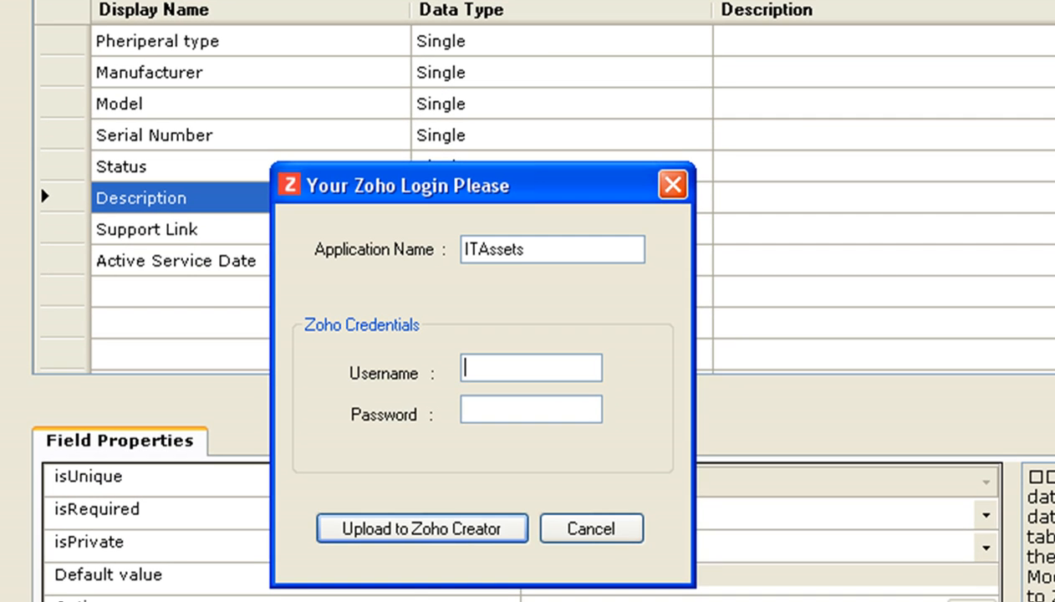
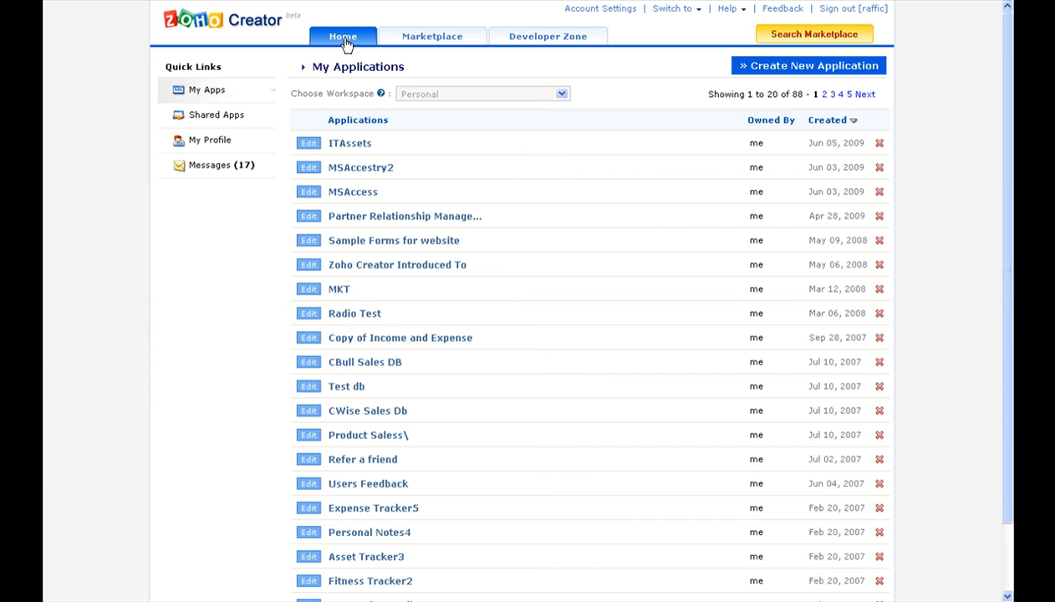
pyautogui.moveTo(349, 143)
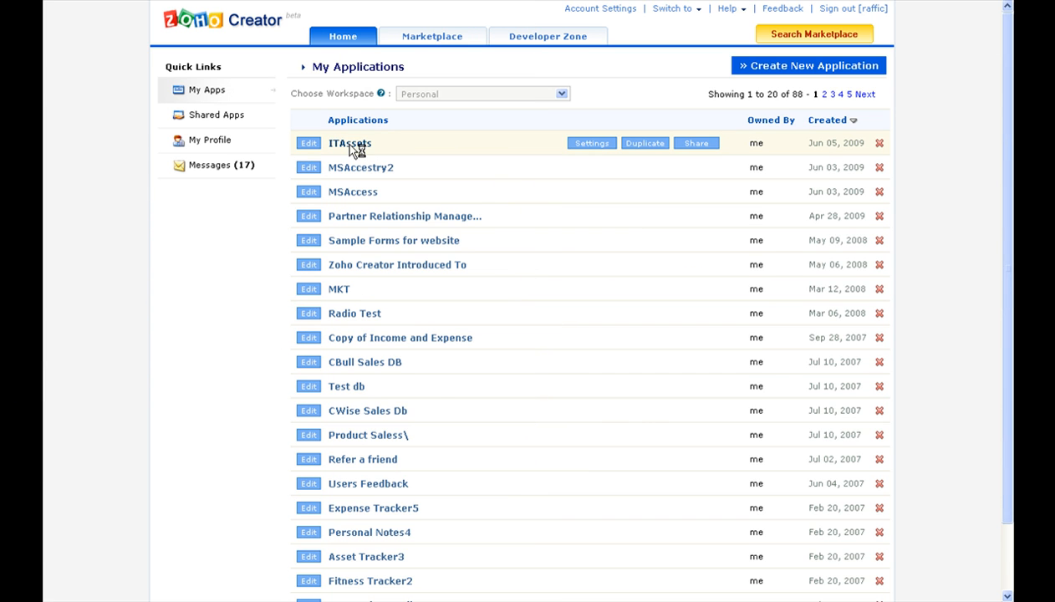
# Step: Open ITAssets from My Applications and choose 'Edit this application'
pyautogui.click(349, 142)
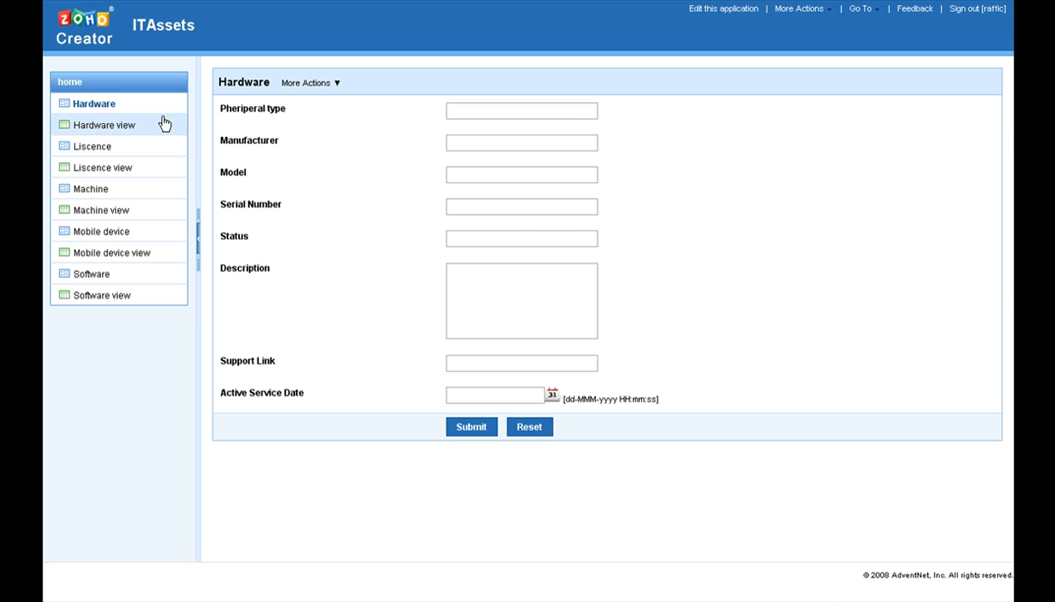
pyautogui.click(101, 210)
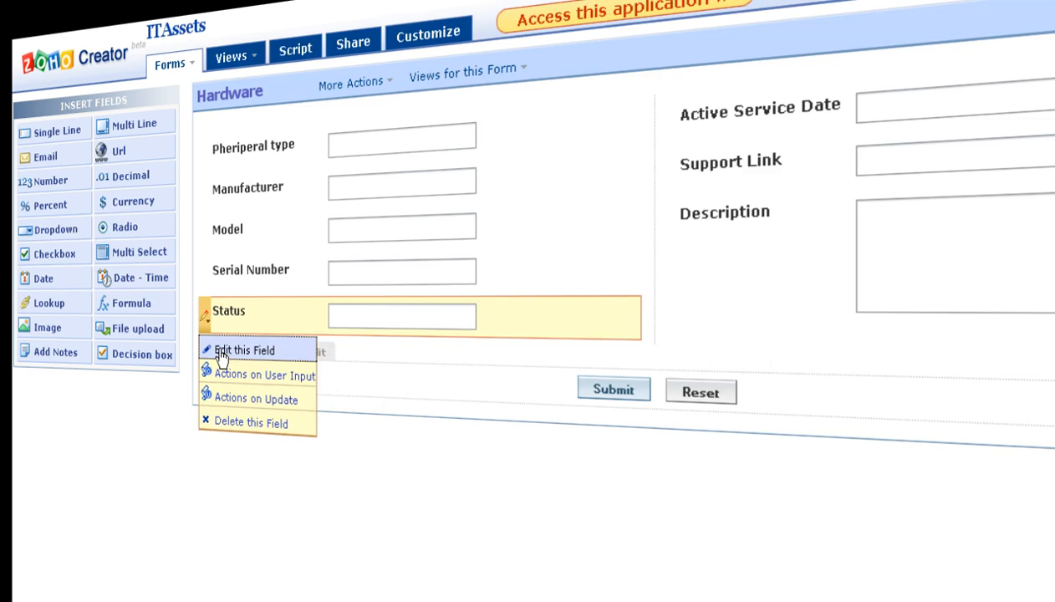
# Step: Change the Status field type to Radio Button with choices Ordered and Active
pyautogui.click(244, 349)
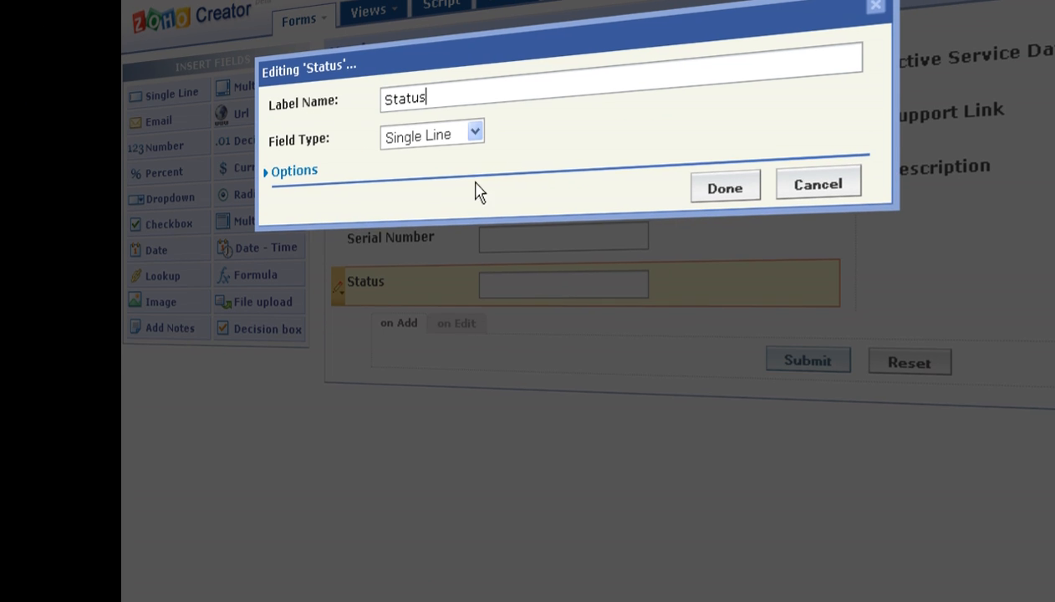
pyautogui.click(474, 131)
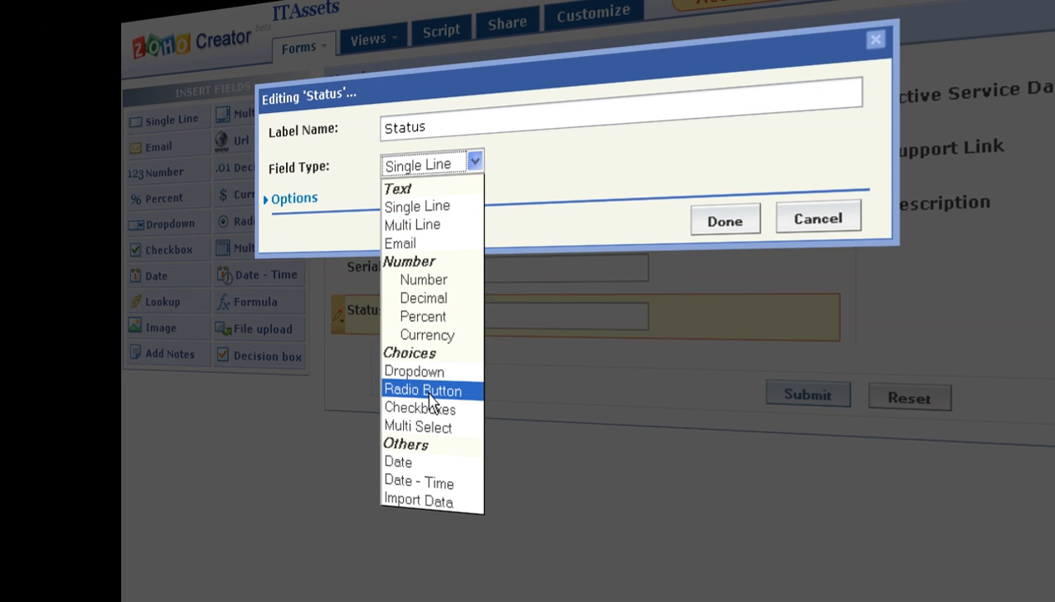
pyautogui.click(422, 390)
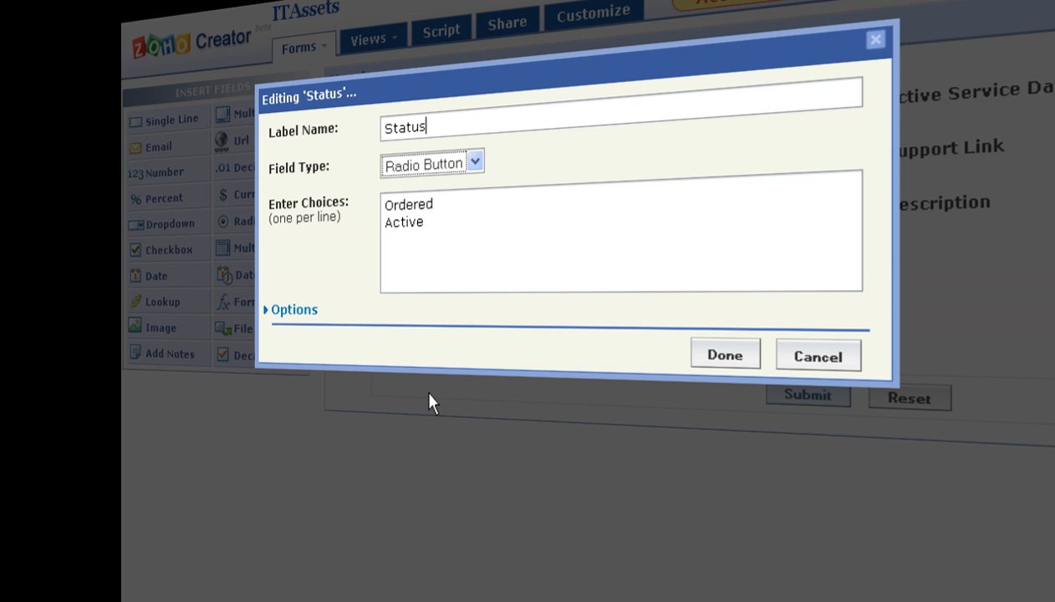
pyautogui.click(724, 354)
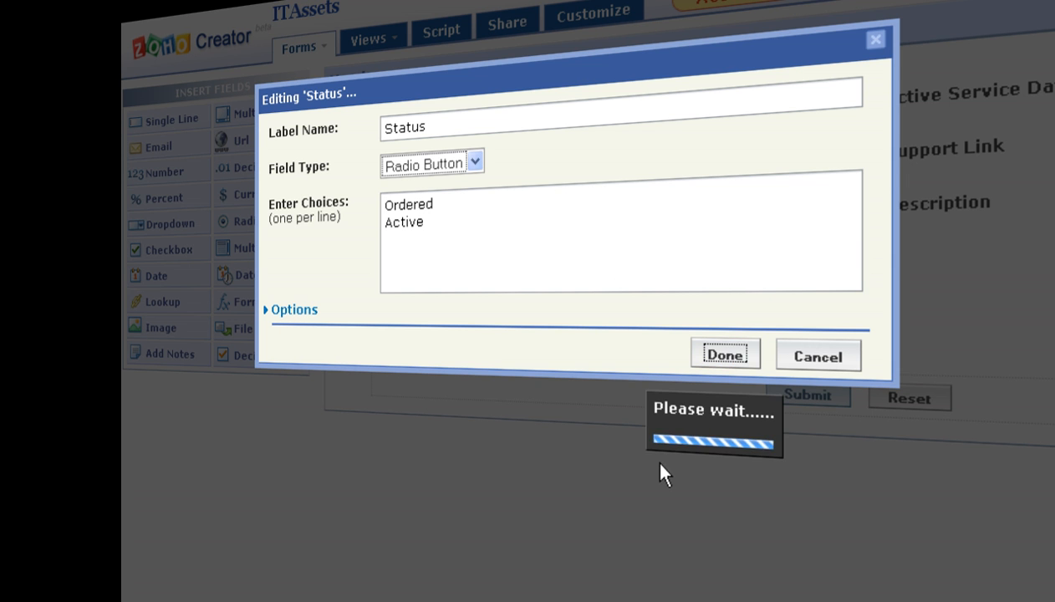
pyautogui.click(724, 354)
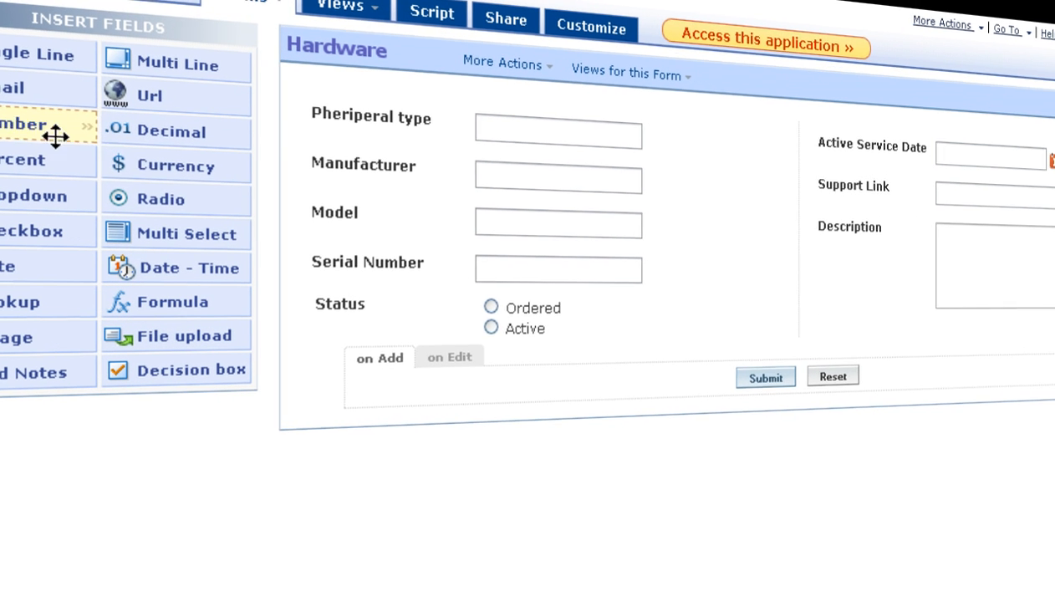
# Step: Drop a Number field labelled Warranty between Model and Serial Number
pyautogui.moveTo(42, 124); pyautogui.dragTo(451, 259)
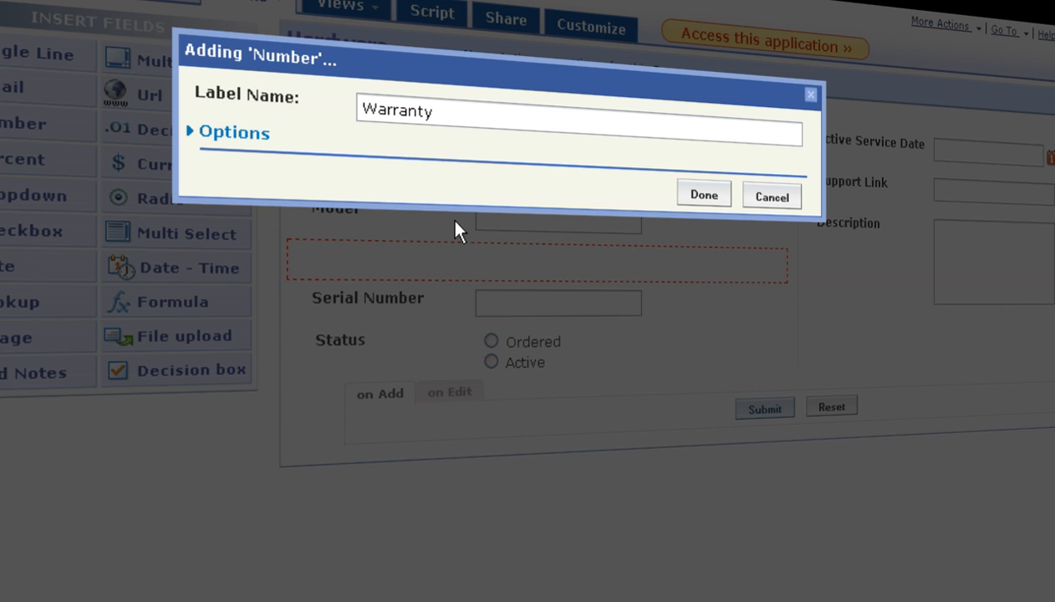
pyautogui.click(703, 194)
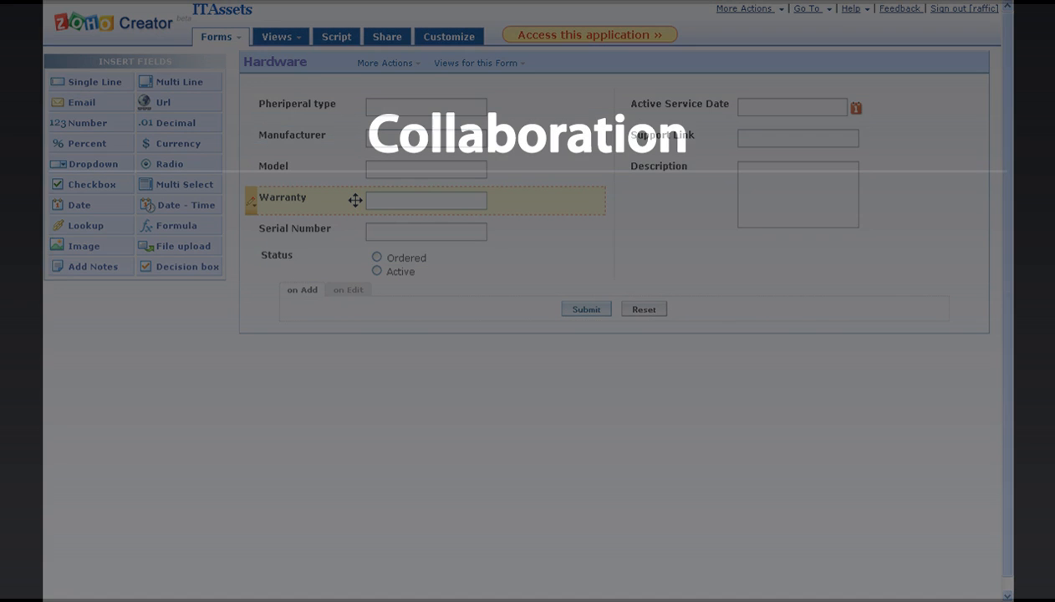
# Step: Under the Share tab, select home and then the Hardware view
pyautogui.click(386, 36)
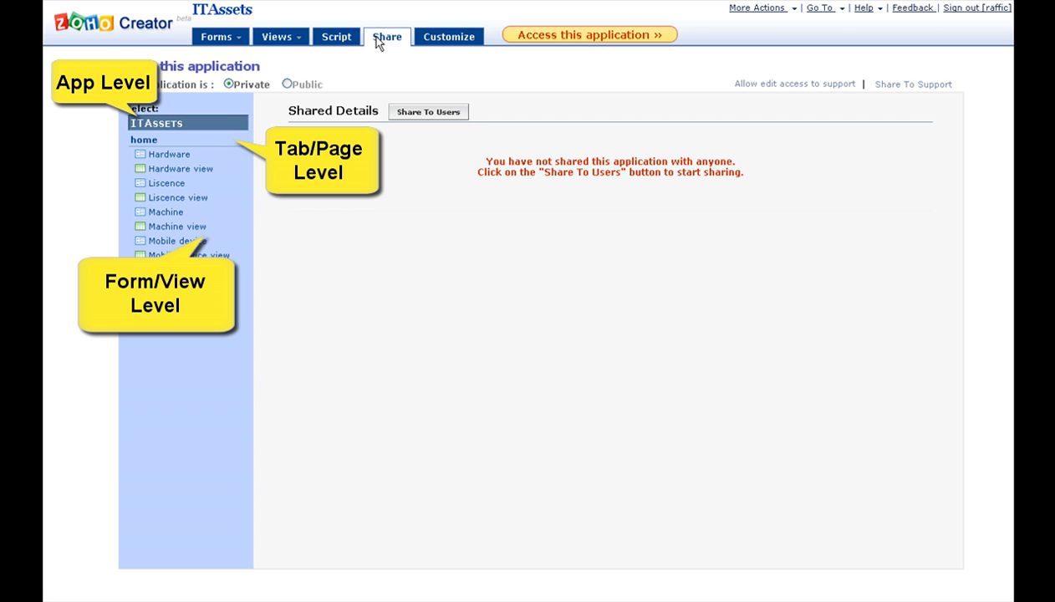
pyautogui.moveTo(177, 127)
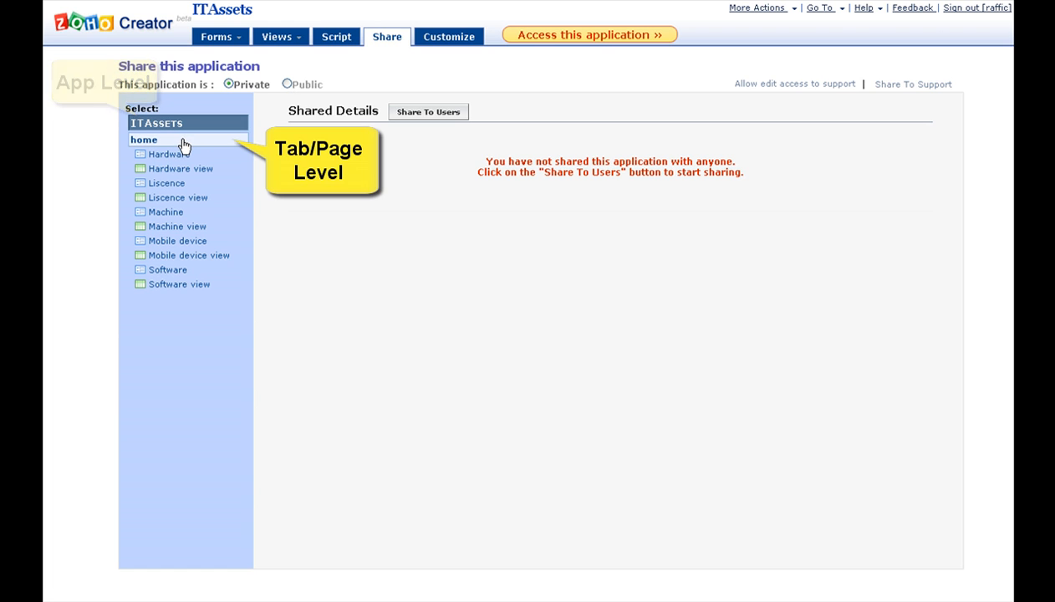
pyautogui.click(144, 139)
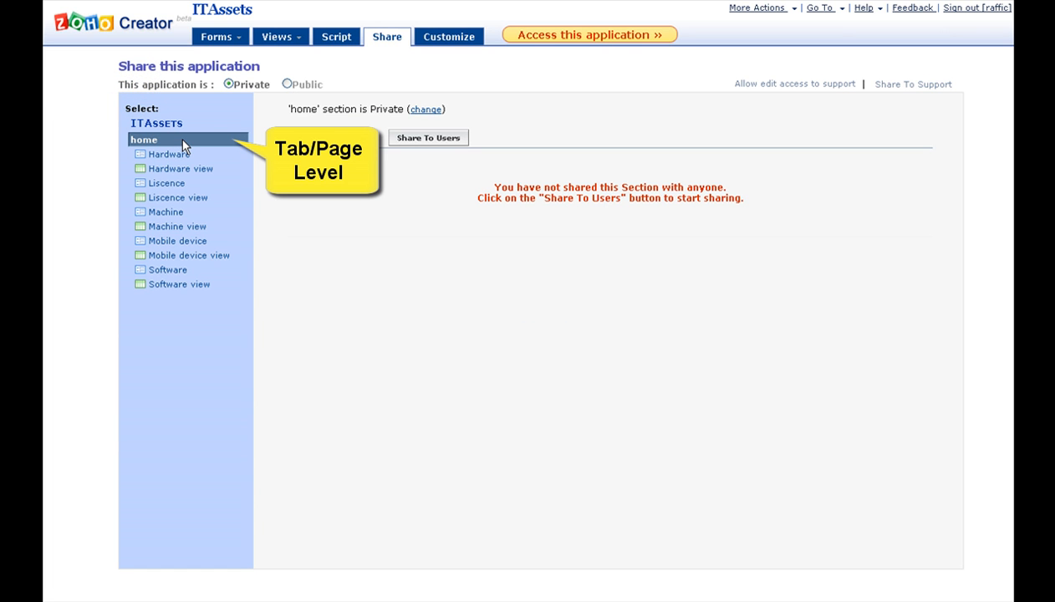
pyautogui.moveTo(426, 115)
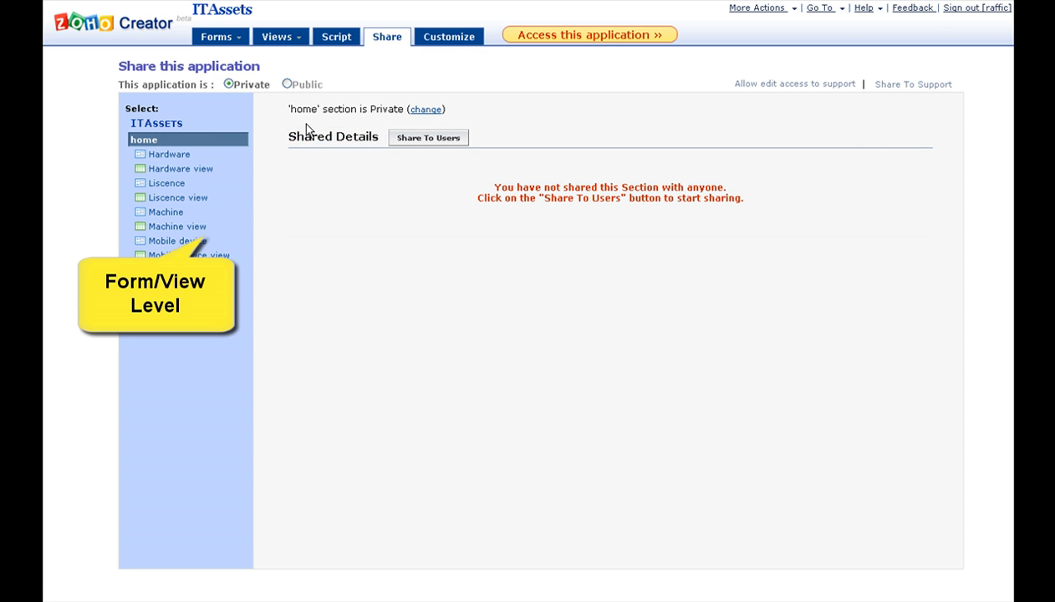
pyautogui.click(180, 168)
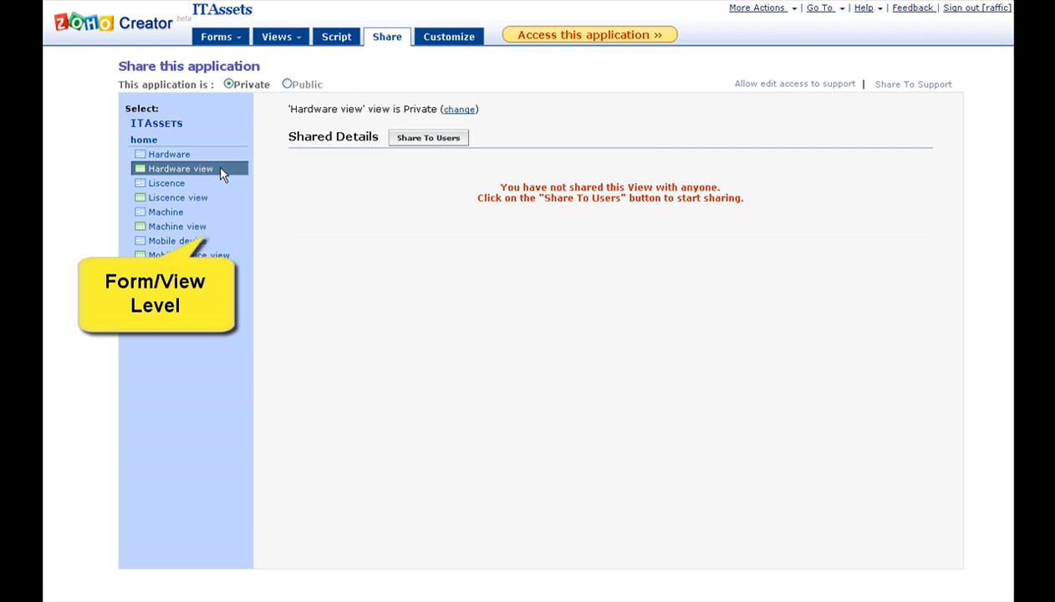
pyautogui.moveTo(283, 173)
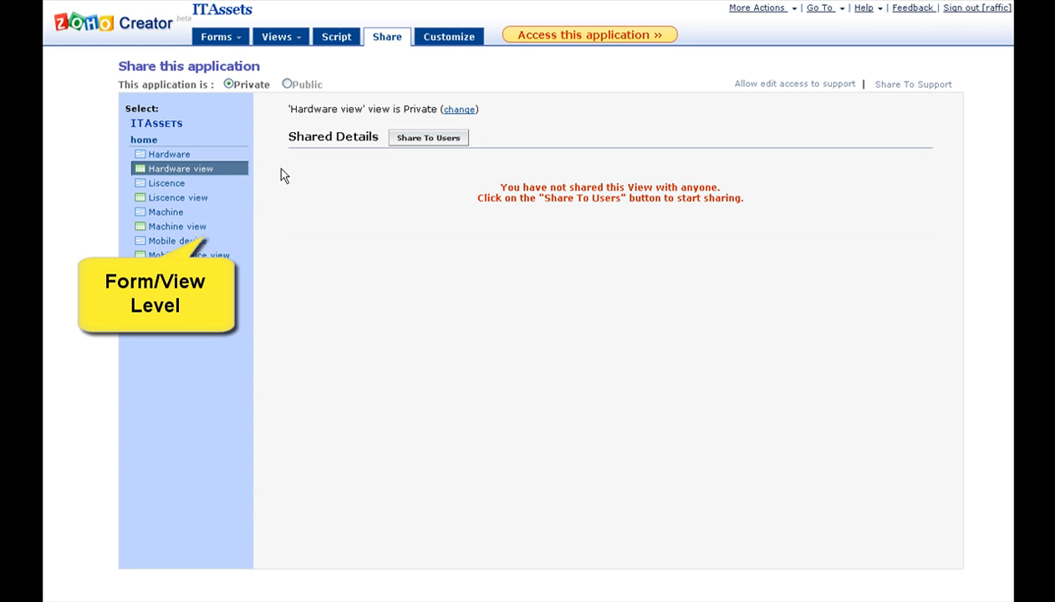
pyautogui.click(428, 137)
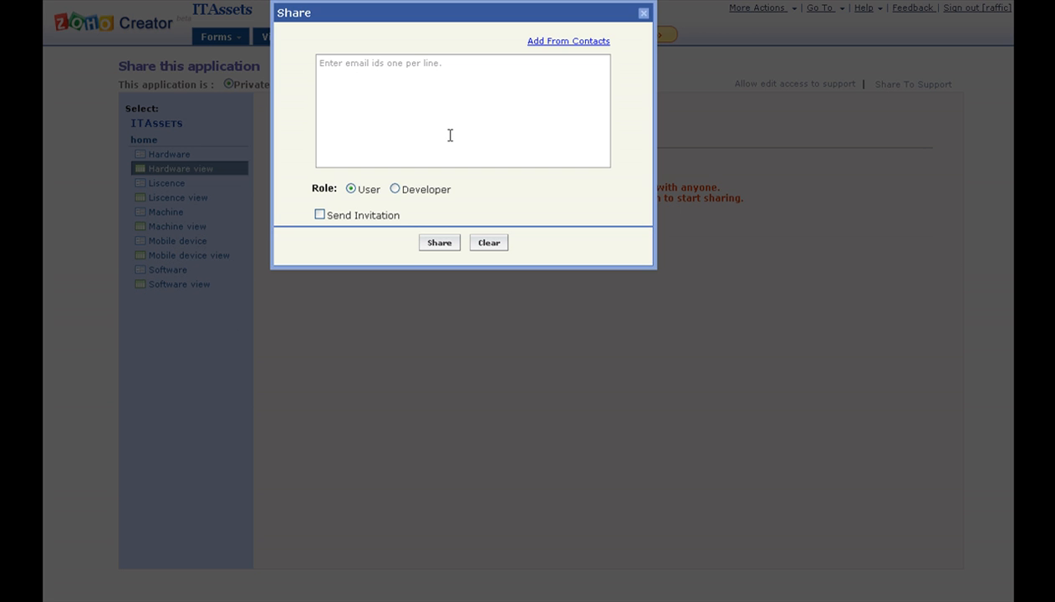
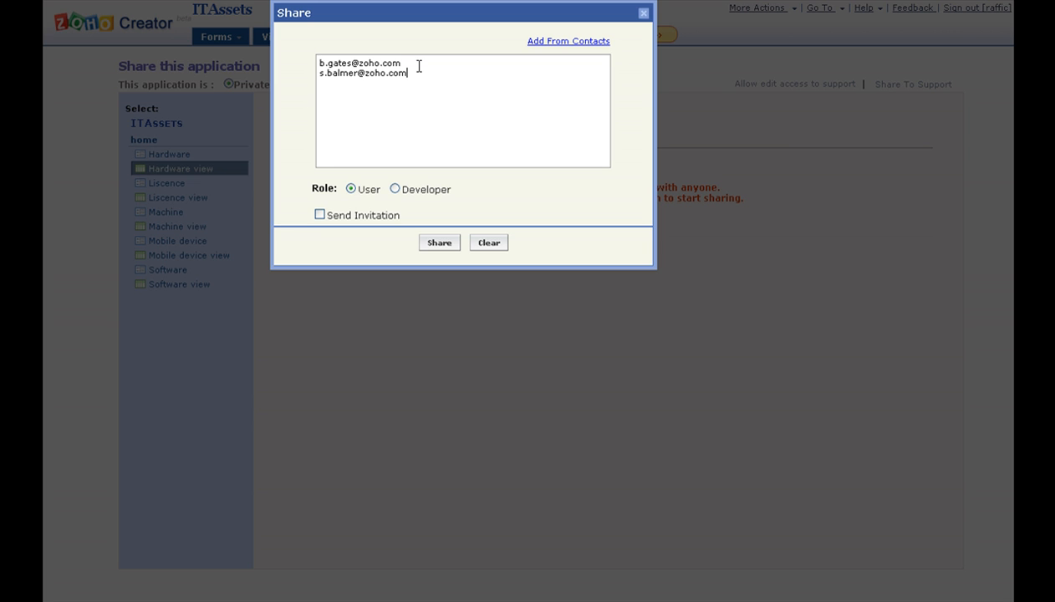
pyautogui.click(319, 214)
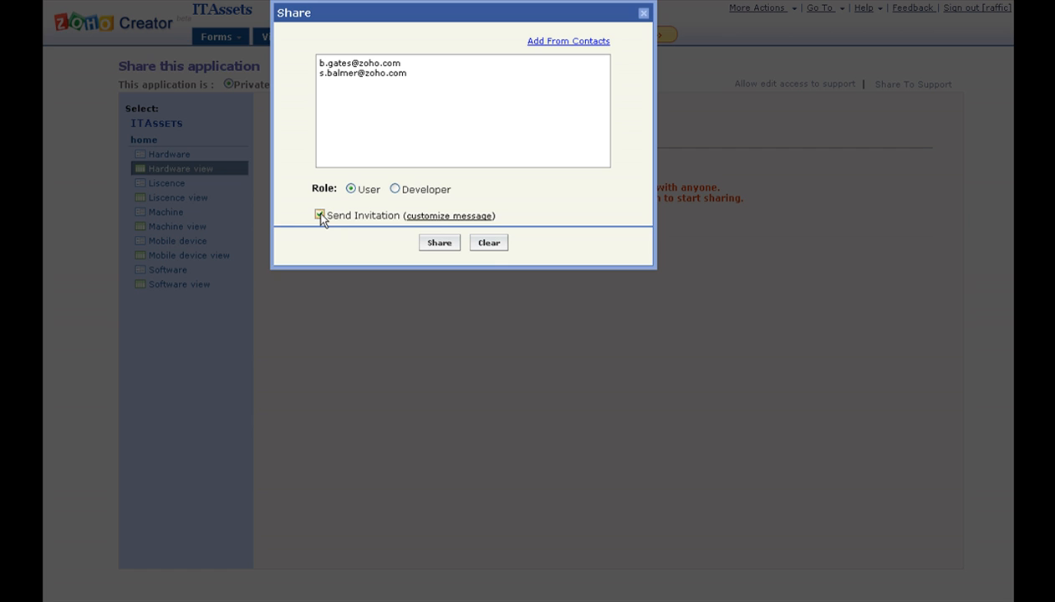
pyautogui.click(449, 215)
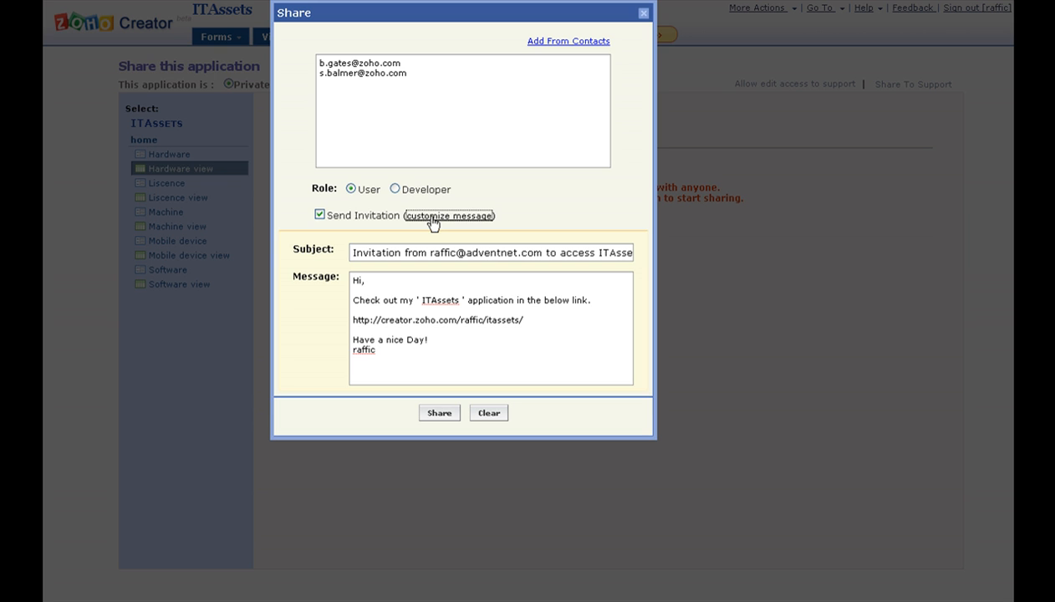
pyautogui.click(439, 412)
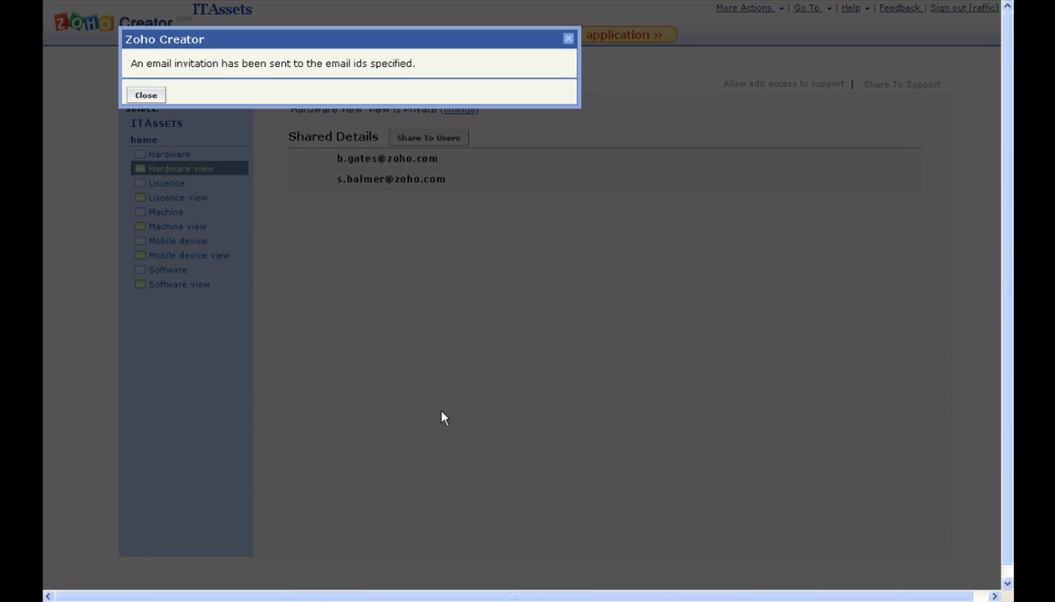
pyautogui.click(144, 95)
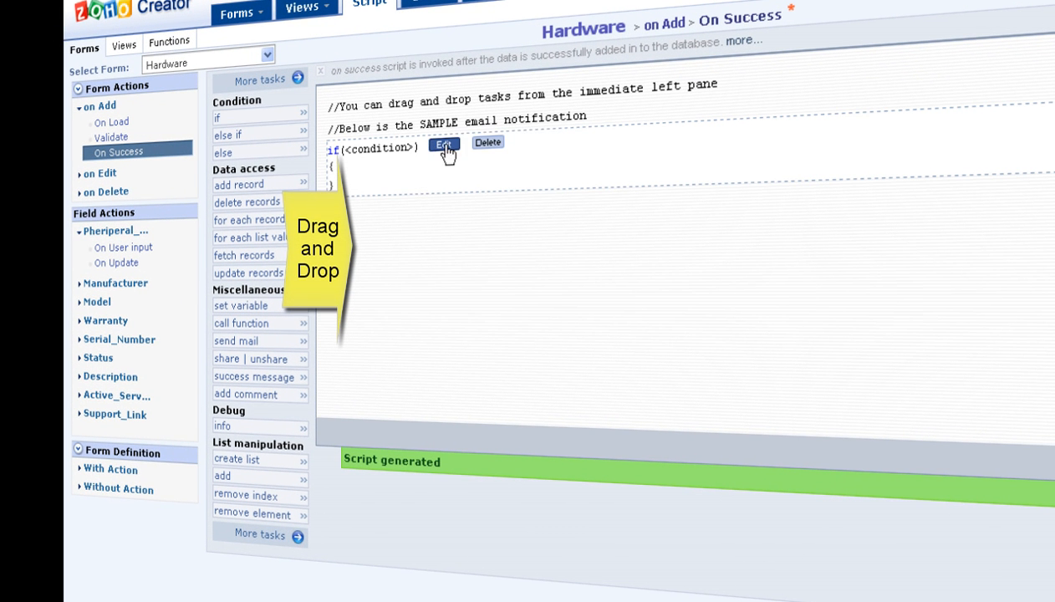
# Step: Set the if block's condition to input.Status == "ordered"
pyautogui.click(443, 143)
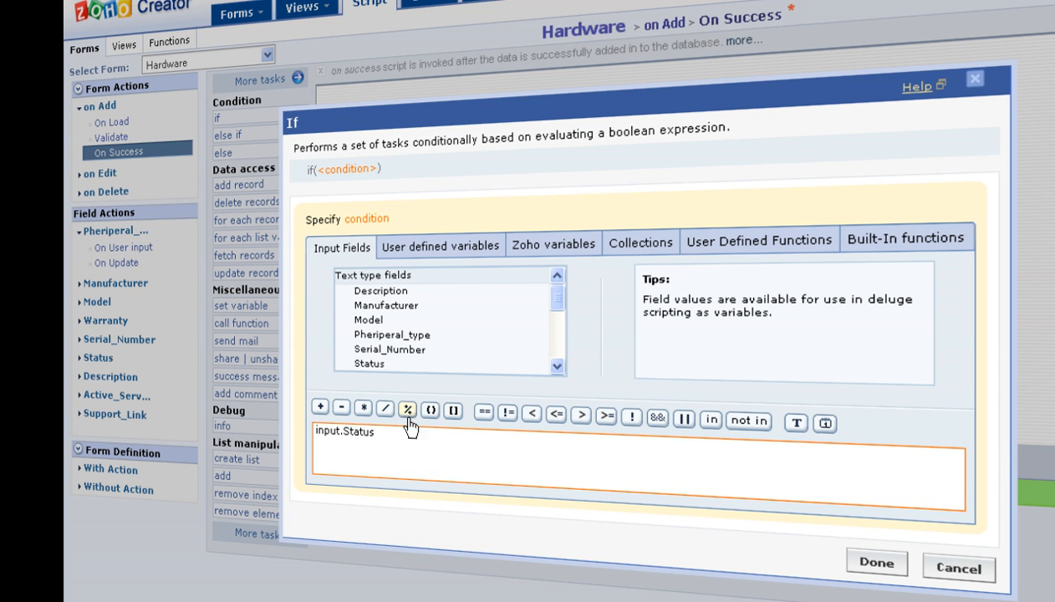
pyautogui.click(483, 412)
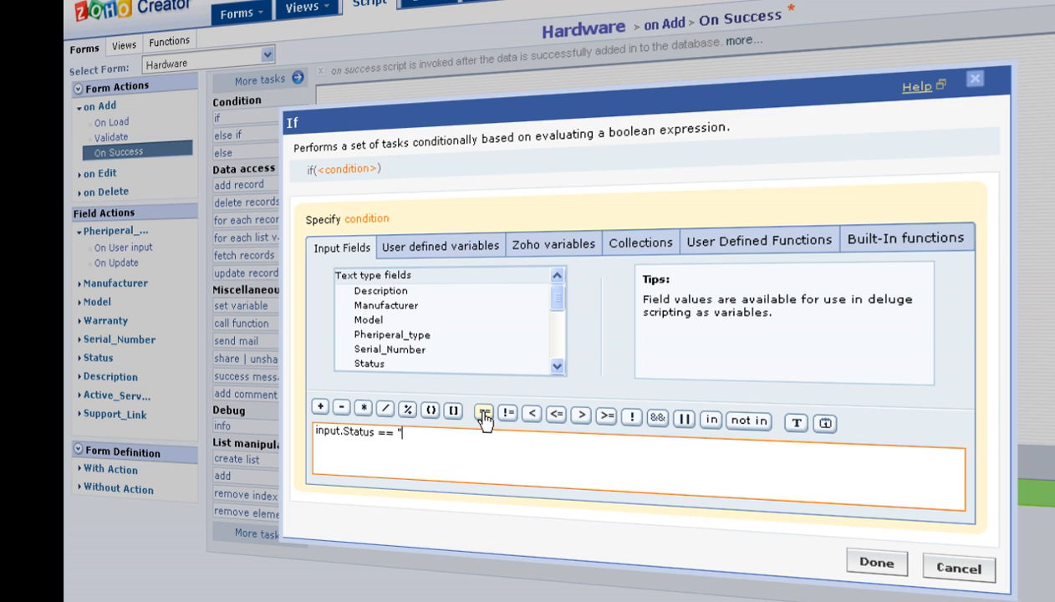
pyautogui.write('ordered"')
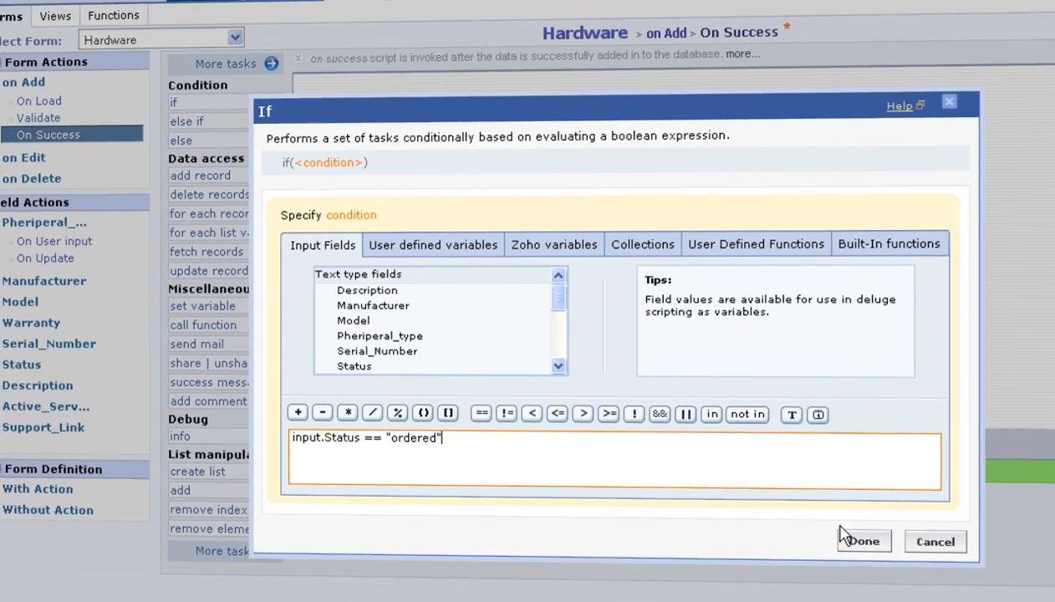
pyautogui.click(862, 541)
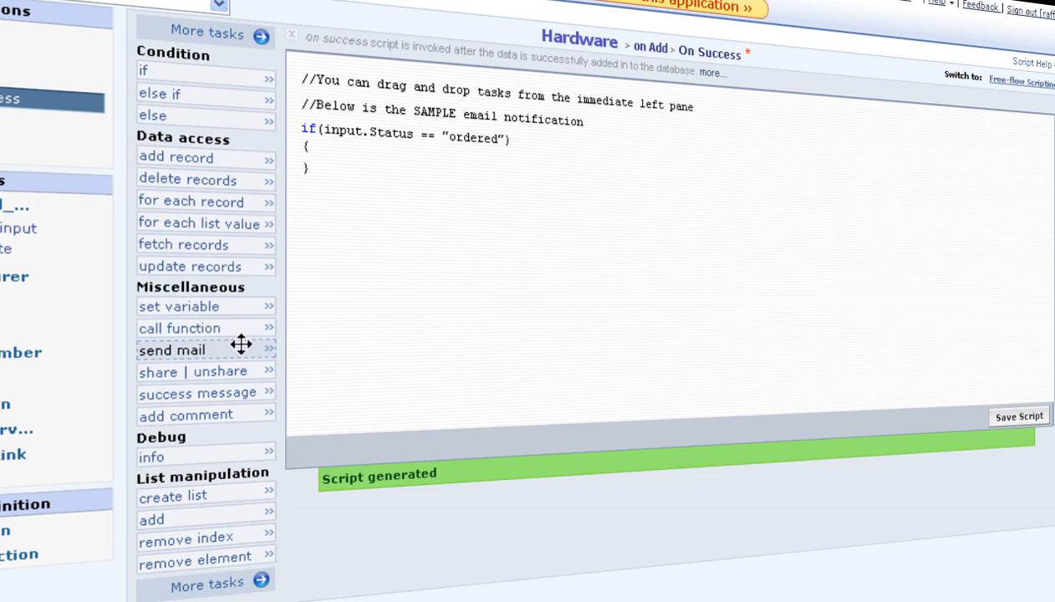